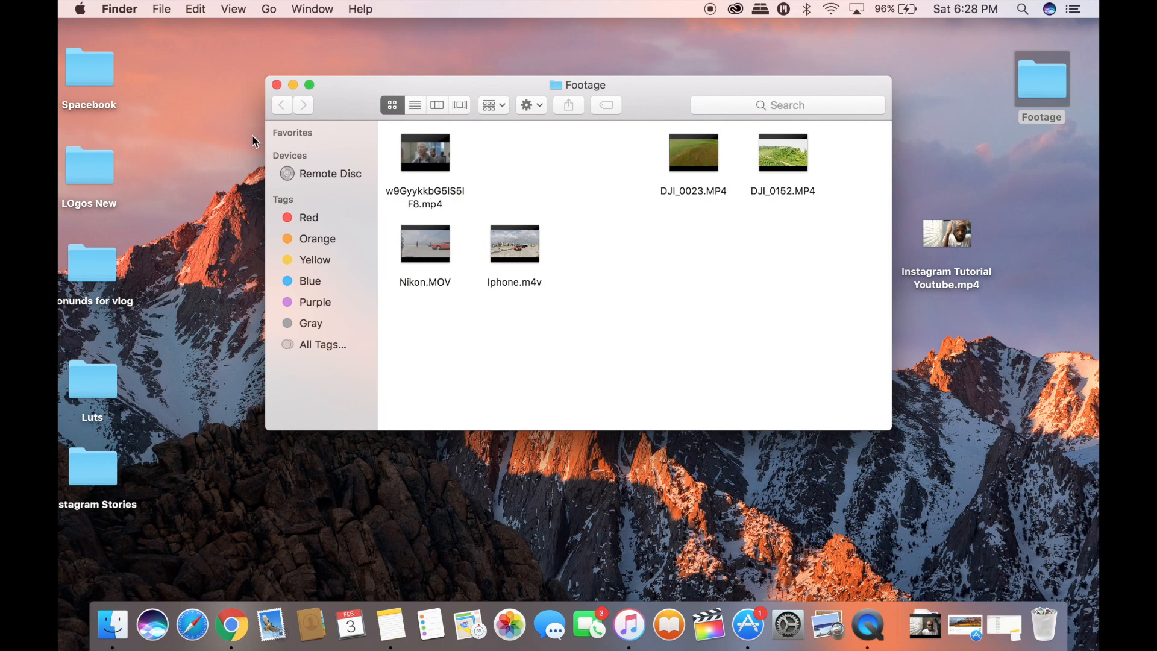
- Open the Drone clip folder and preview the 86.7 MB, 1920 × 1012, 1:13 drone movie
{"action": "double_click", "coordinate": [93, 466]}
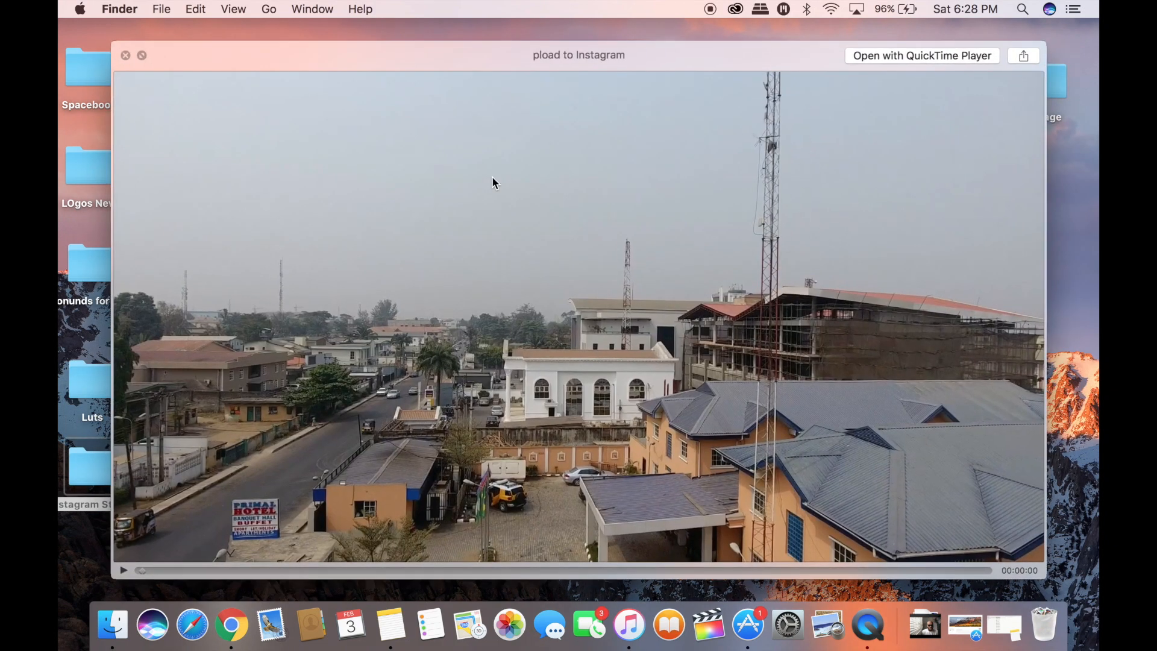
{"action": "left_click", "coordinate": [123, 569]}
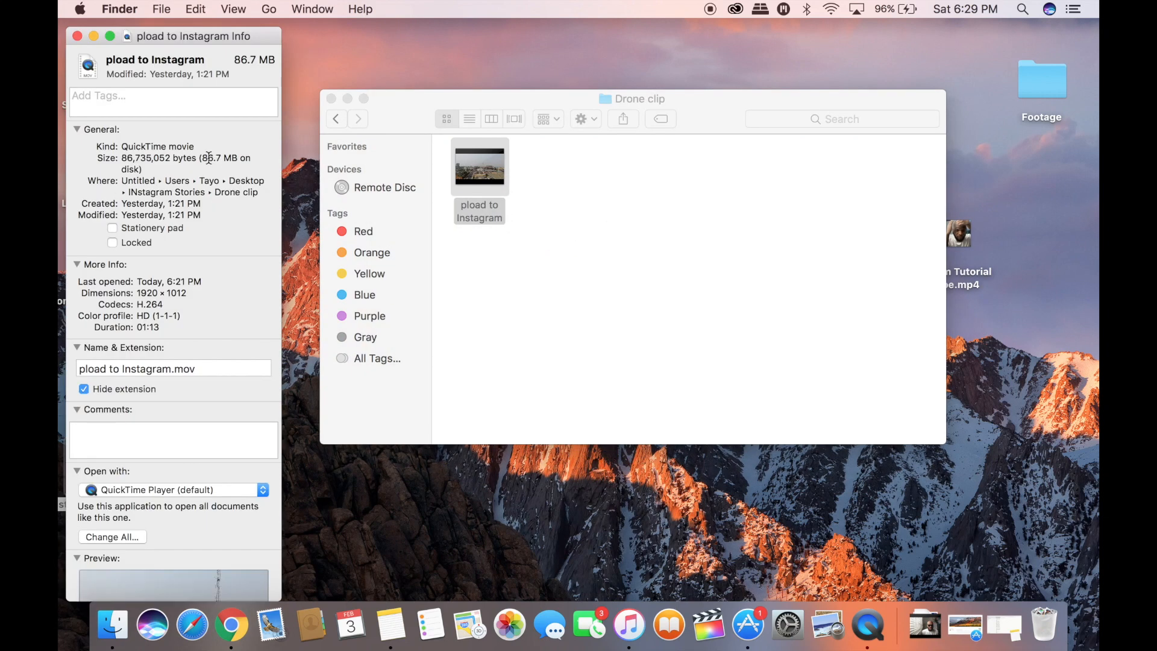
{"action": "mouse_move", "coordinate": [260, 195]}
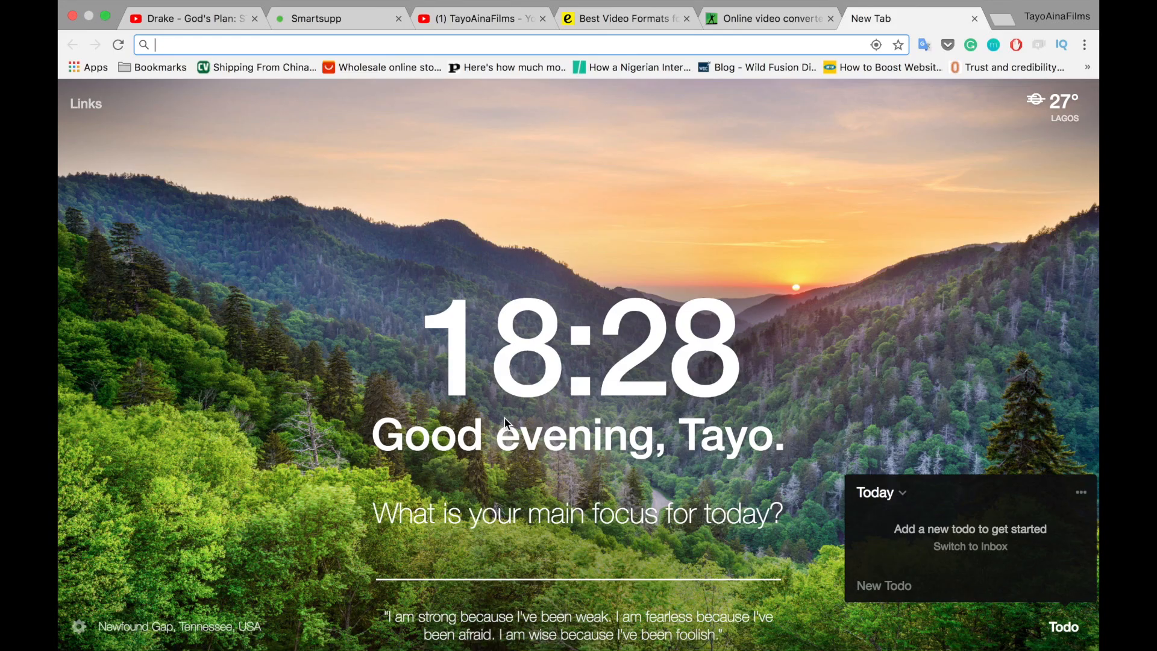
- Scroll the Best Video Formats article to Instagram's specs: MP4, 30fps, 1080px, 60 s, 15mb
{"action": "left_click", "coordinate": [622, 18]}
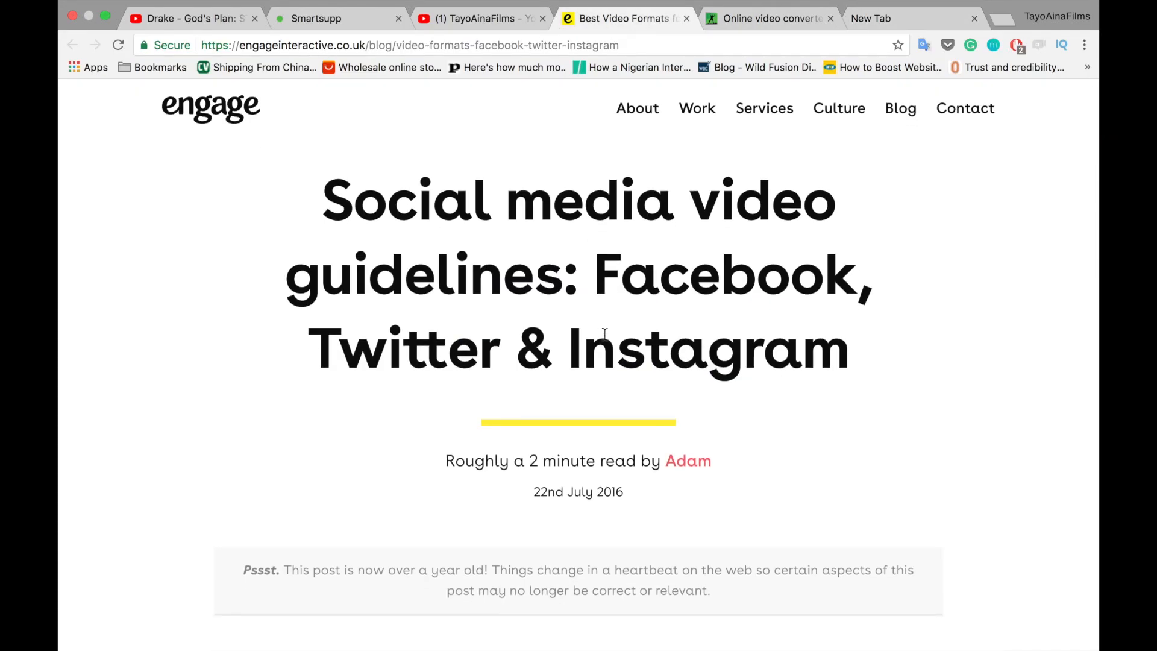
{"action": "scroll", "scroll_direction": "down", "scroll_amount": 3}
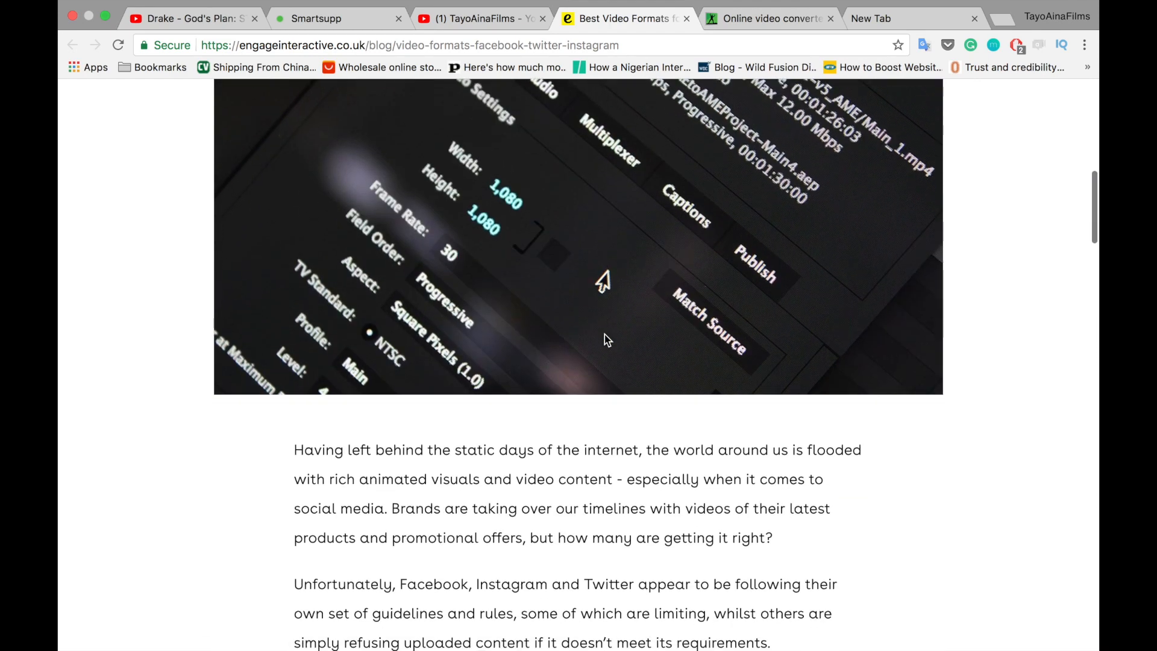
{"action": "scroll", "scroll_direction": "down", "scroll_amount": 3}
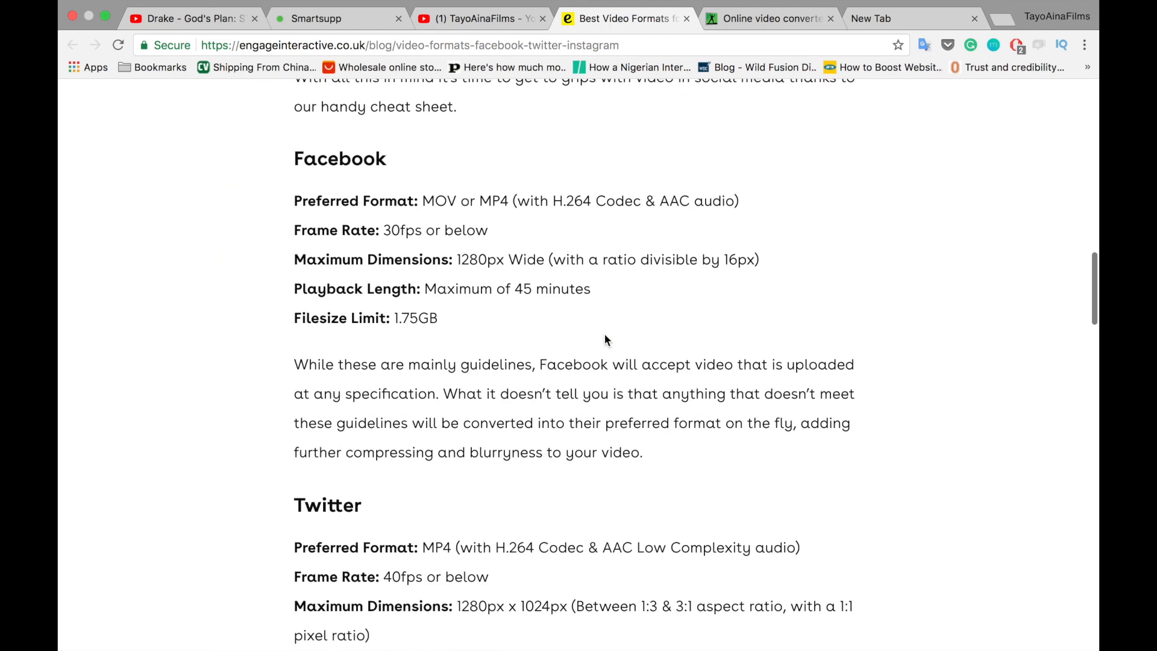
{"action": "scroll", "scroll_direction": "down", "scroll_amount": 3}
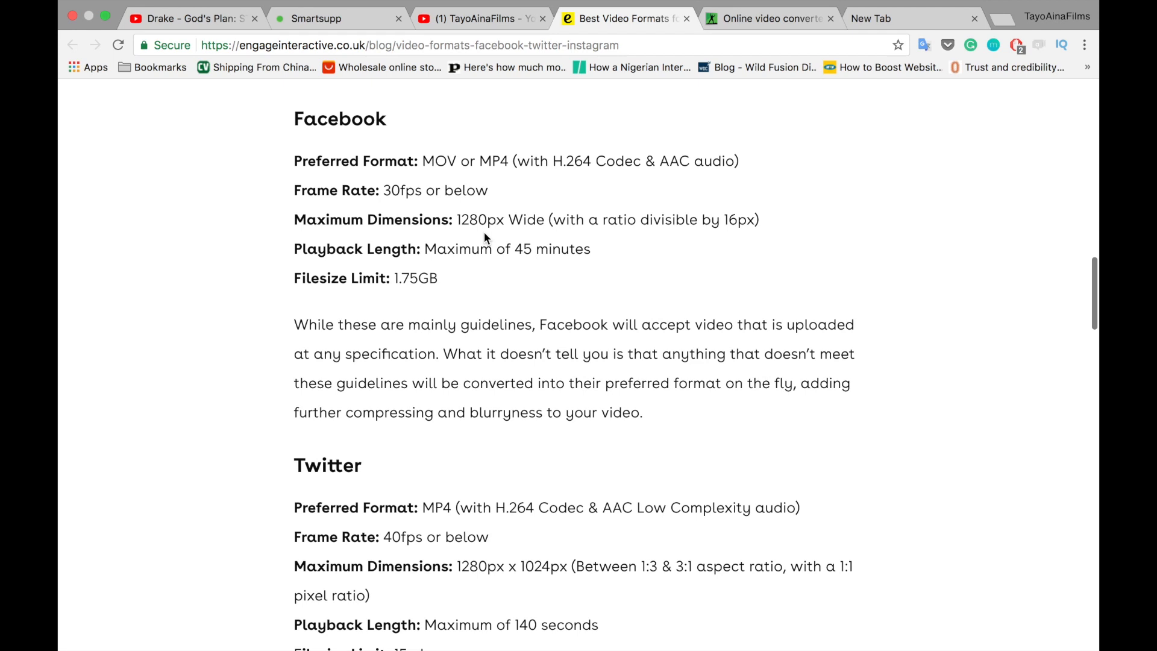
{"action": "mouse_move", "coordinate": [528, 264]}
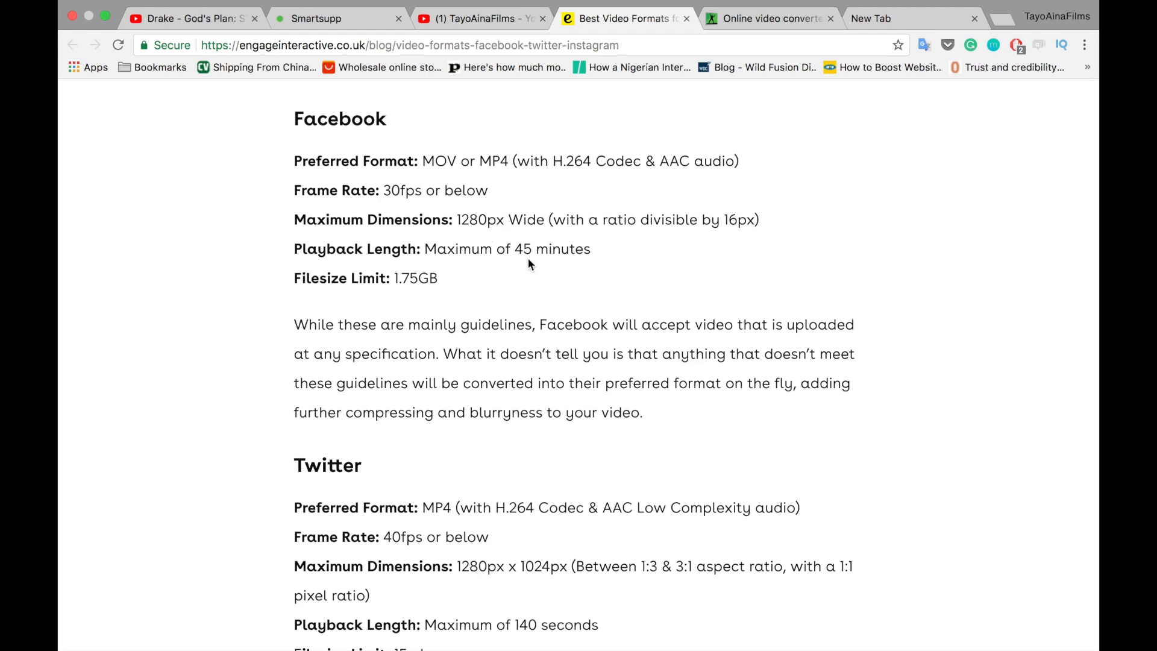
{"action": "scroll", "scroll_direction": "down", "scroll_amount": 3}
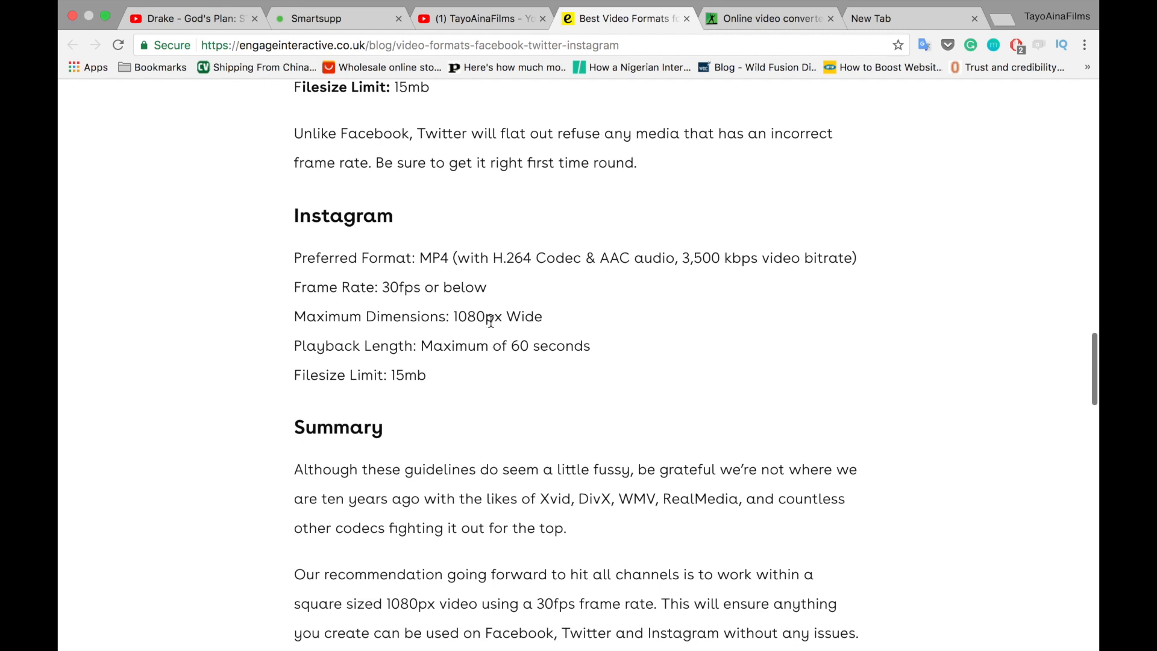
{"action": "mouse_move", "coordinate": [531, 363]}
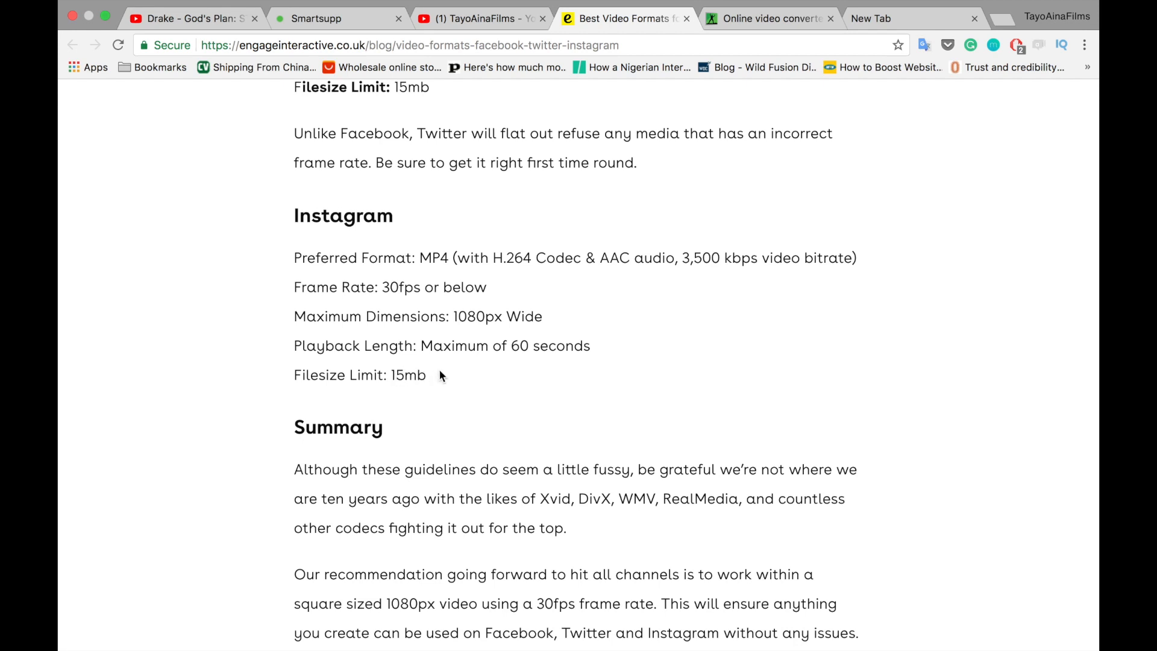
{"action": "mouse_move", "coordinate": [643, 179]}
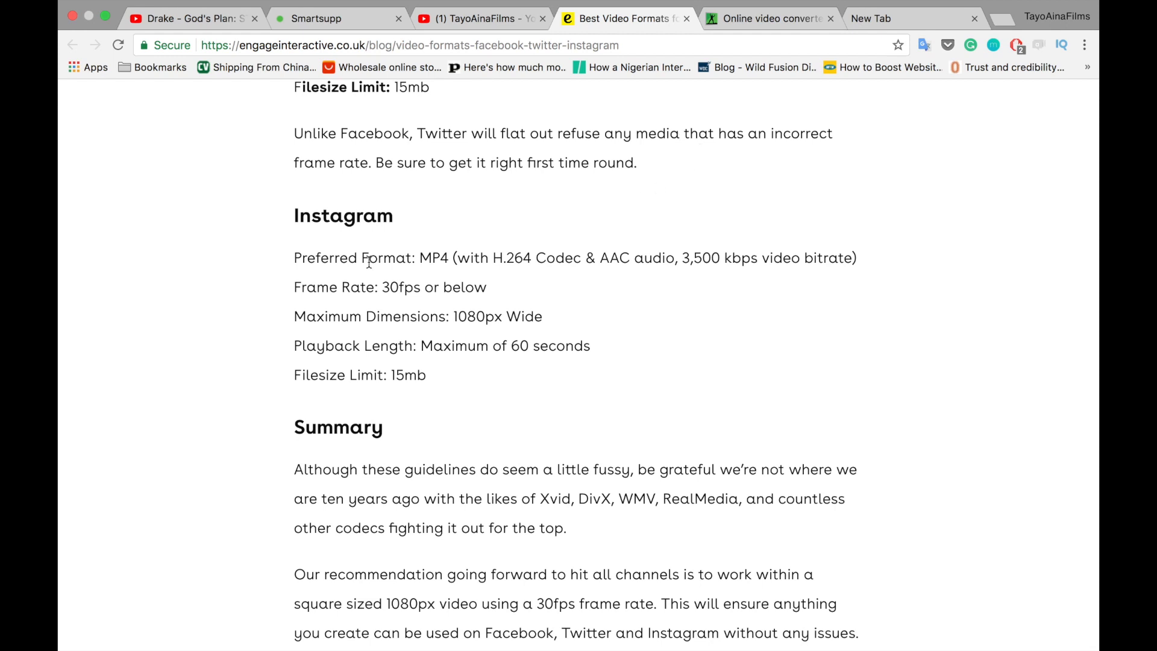
{"action": "mouse_move", "coordinate": [903, 338]}
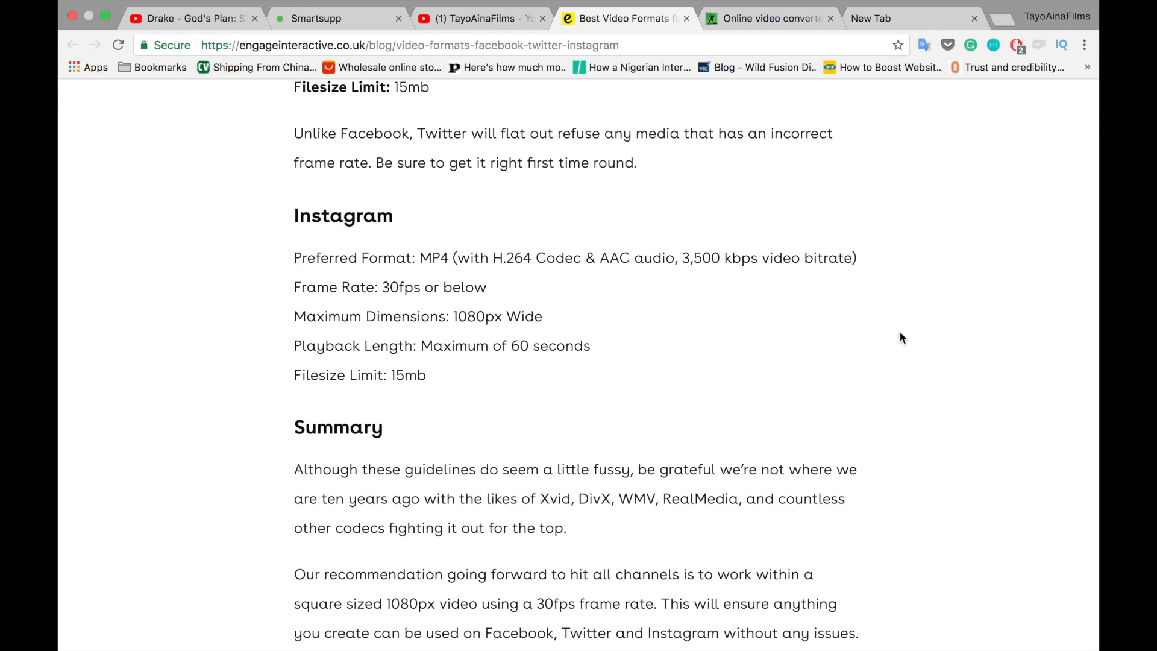
{"action": "mouse_move", "coordinate": [382, 415]}
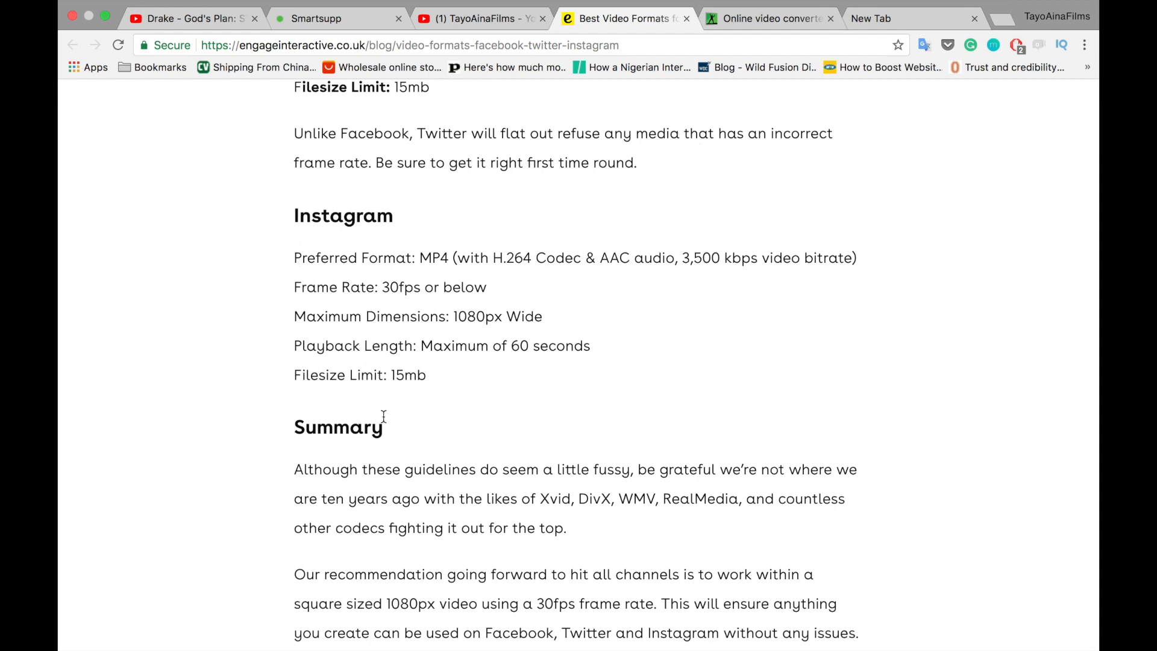
{"action": "mouse_move", "coordinate": [469, 259]}
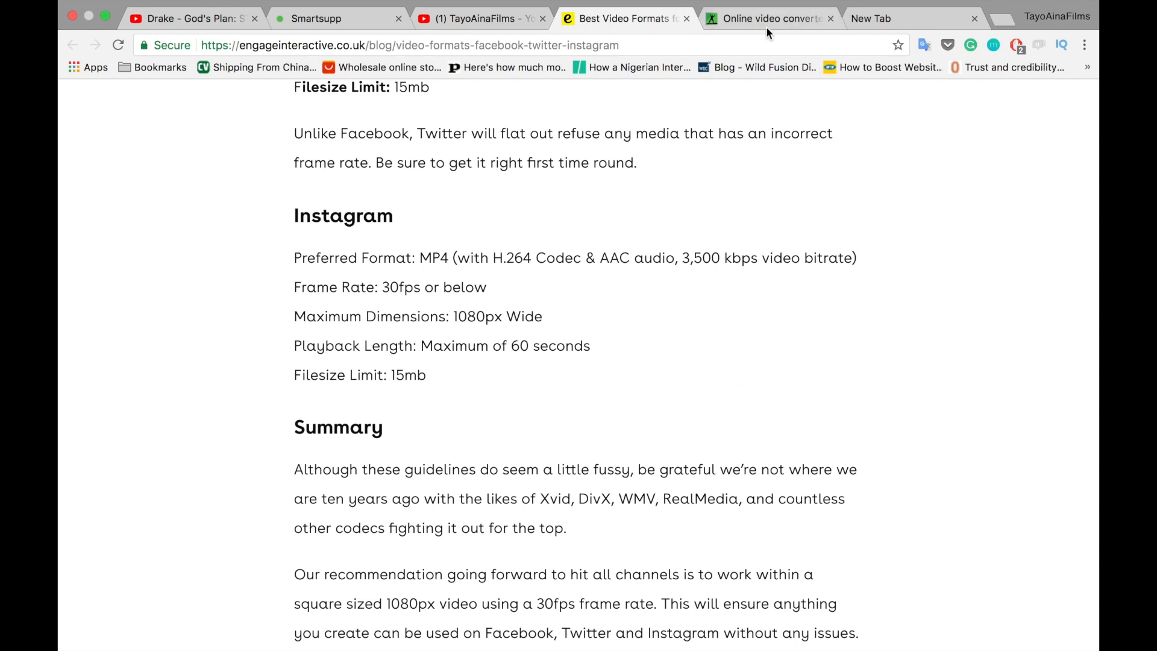
- On the convert-to-MP4 page, choose "pload to instagram.mov" from the Drone clip folder for upload
{"action": "left_click", "coordinate": [768, 18]}
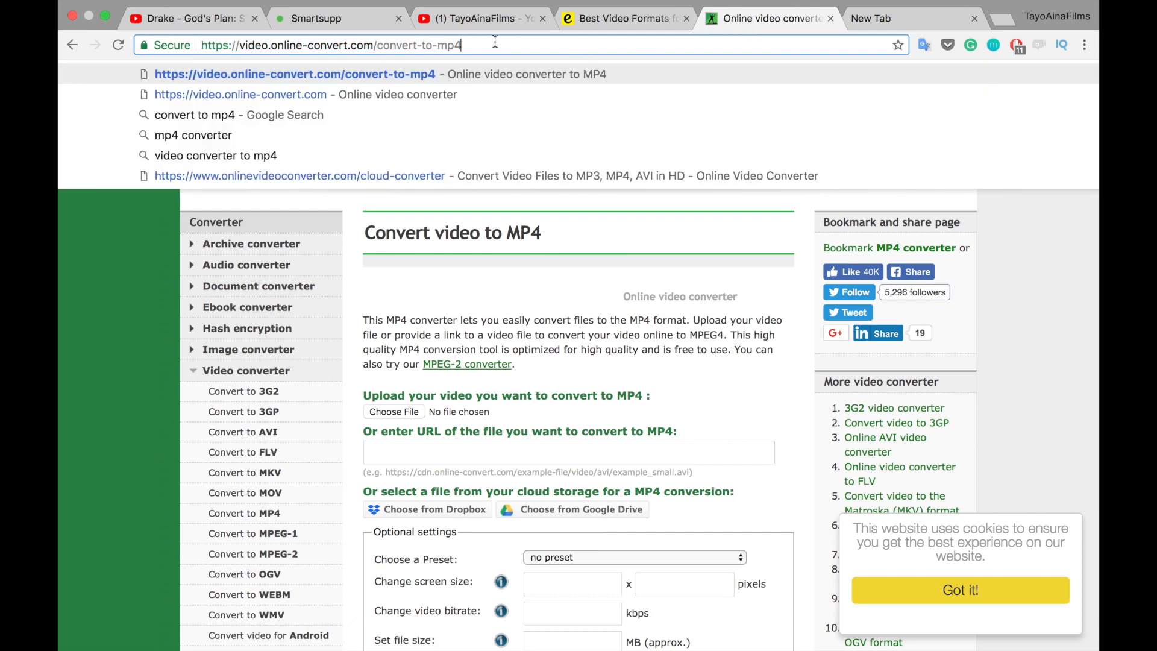
{"action": "mouse_move", "coordinate": [452, 236]}
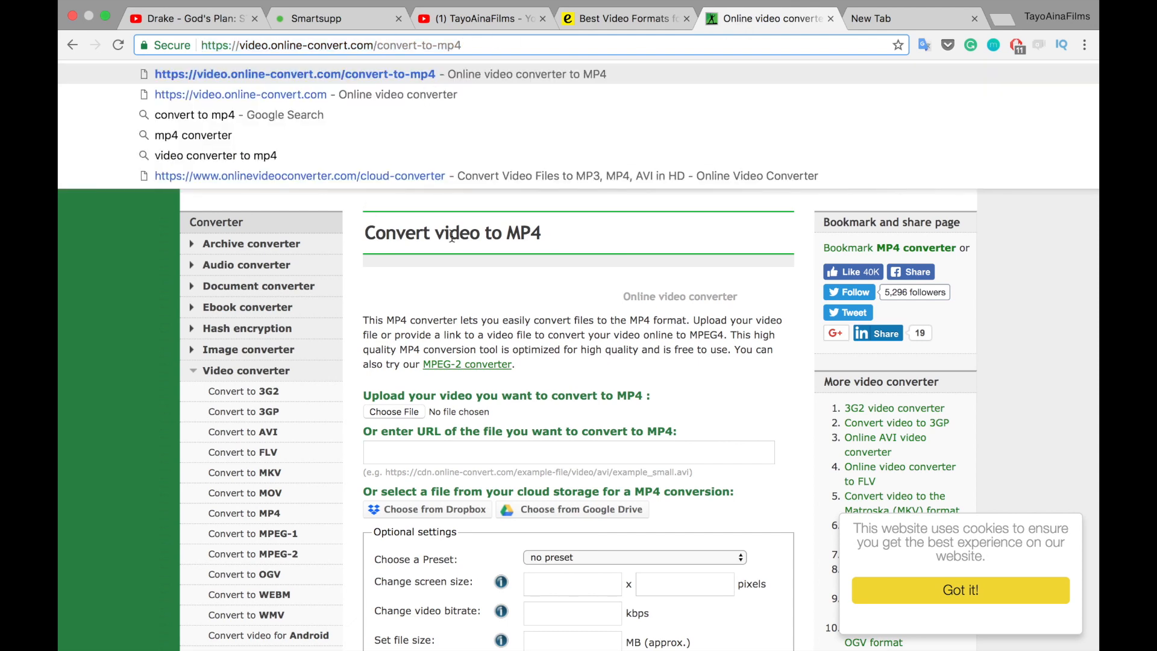
{"action": "left_click", "coordinate": [451, 232]}
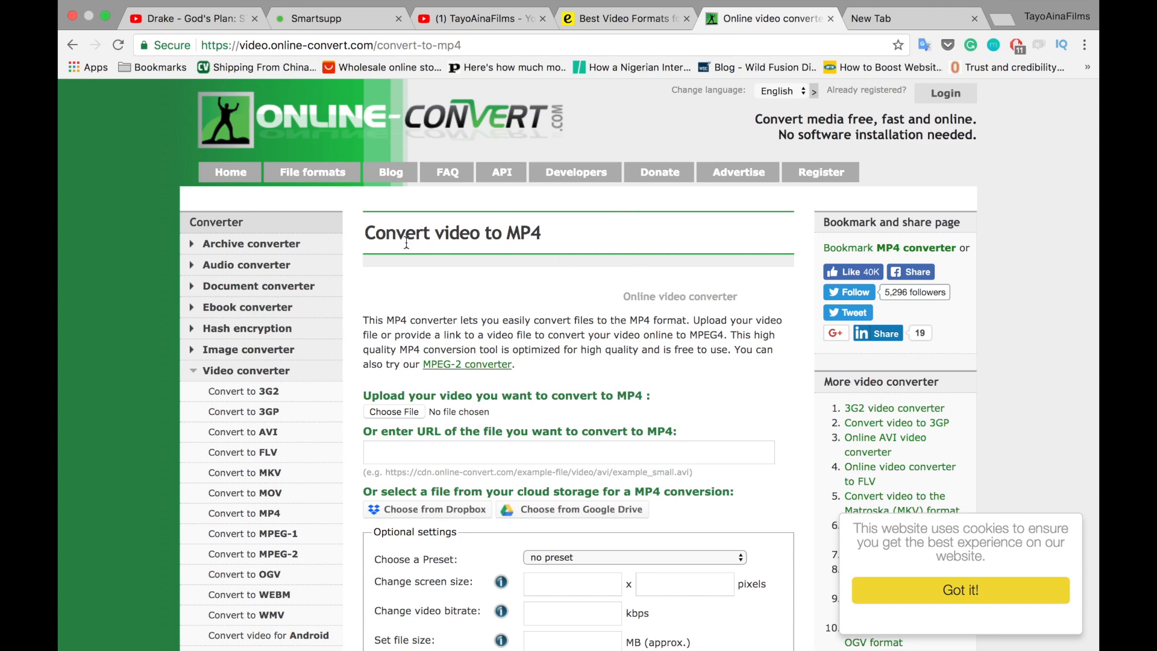
{"action": "scroll", "scroll_direction": "down", "scroll_amount": 3}
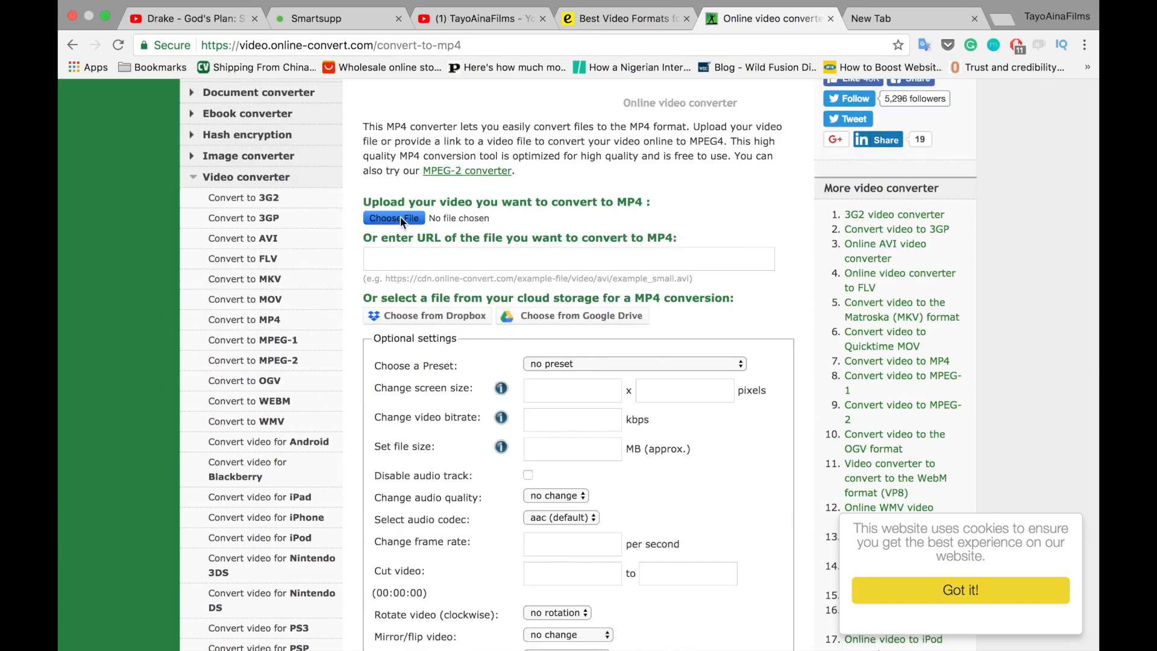
{"action": "left_click", "coordinate": [393, 218]}
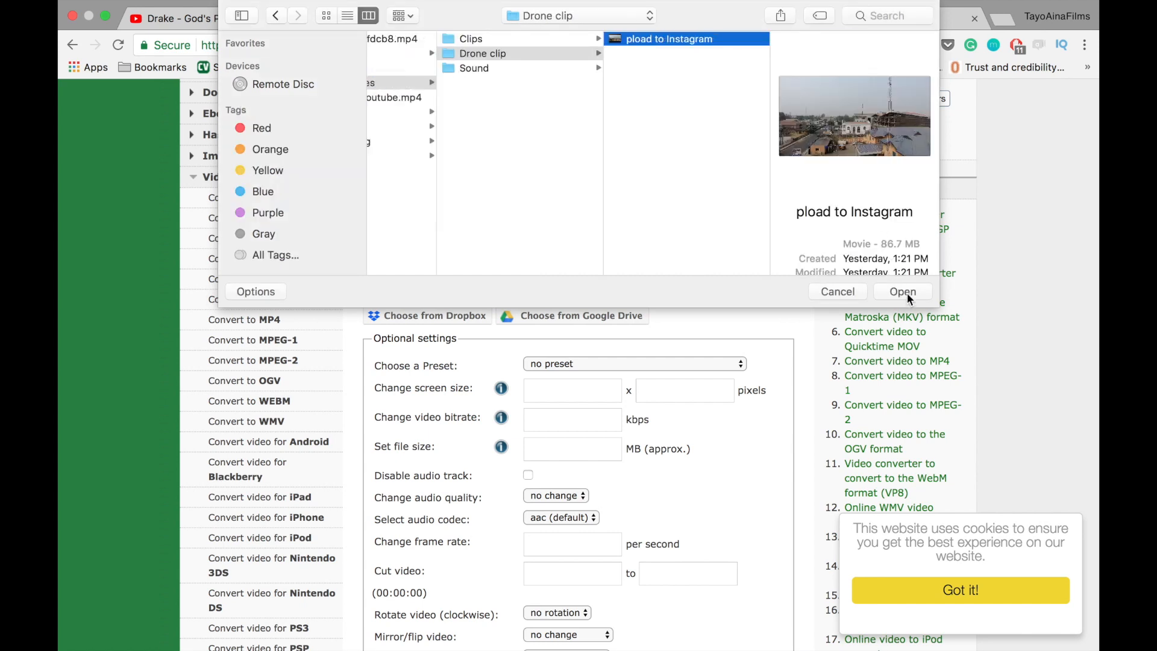
{"action": "left_click", "coordinate": [901, 290]}
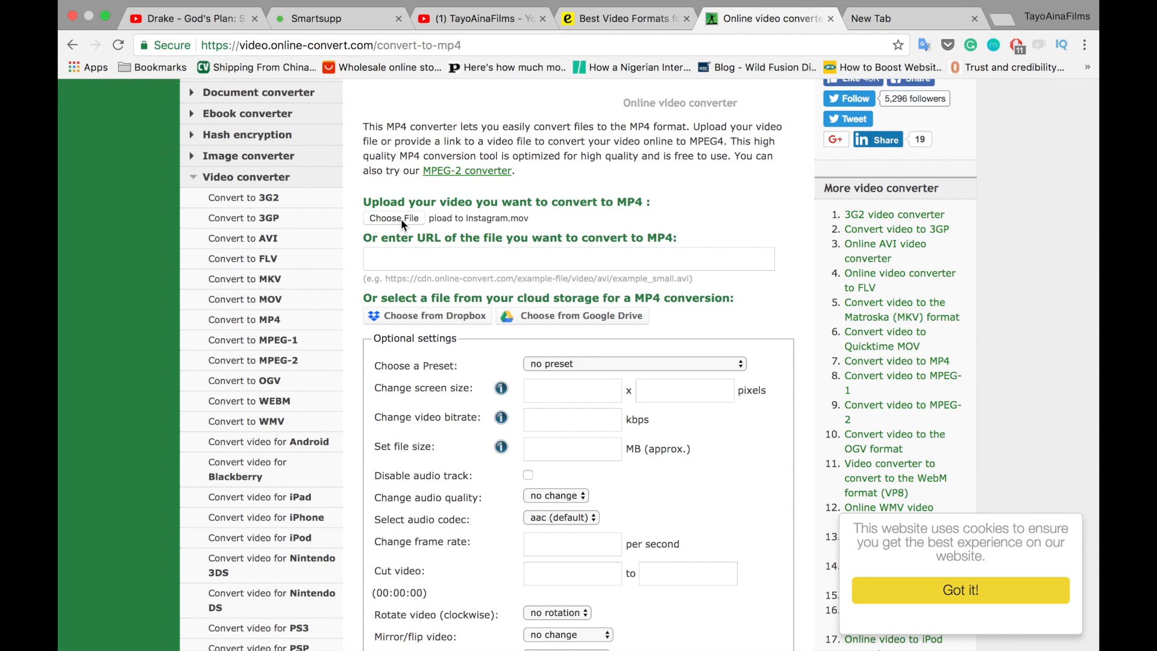
- Set a 15 MB target file size and a 30 fps frame rate for the MP4 output
{"action": "type", "text": "15"}
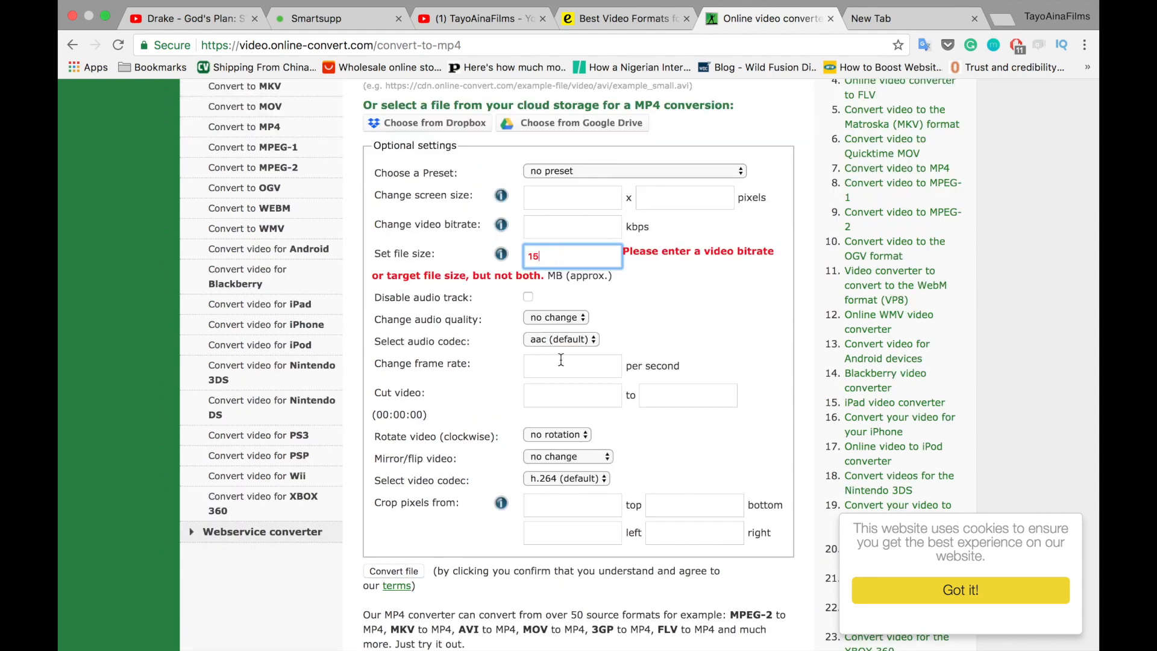
{"action": "left_click", "coordinate": [571, 351]}
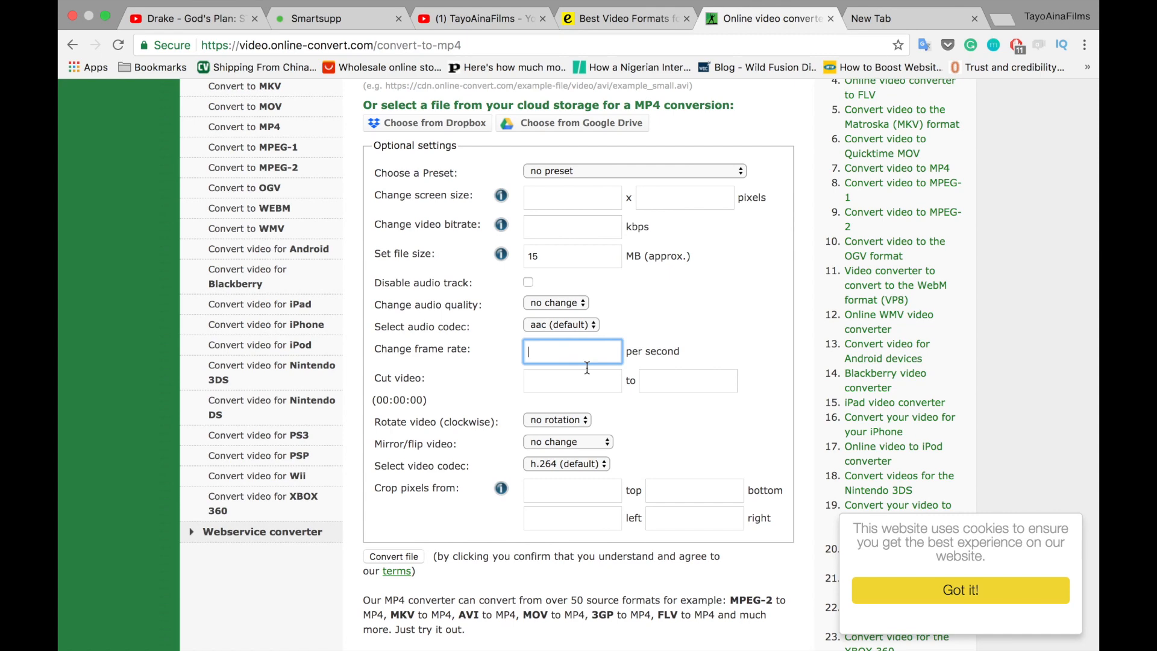
{"action": "type", "text": "30"}
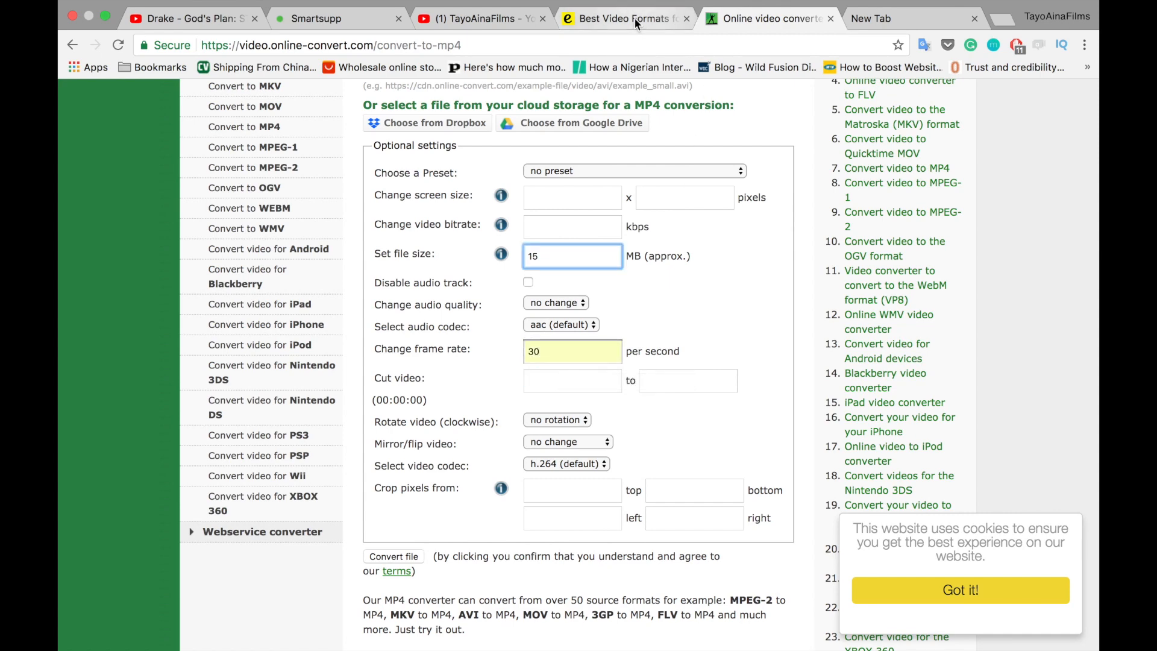
{"action": "left_click", "coordinate": [615, 18]}
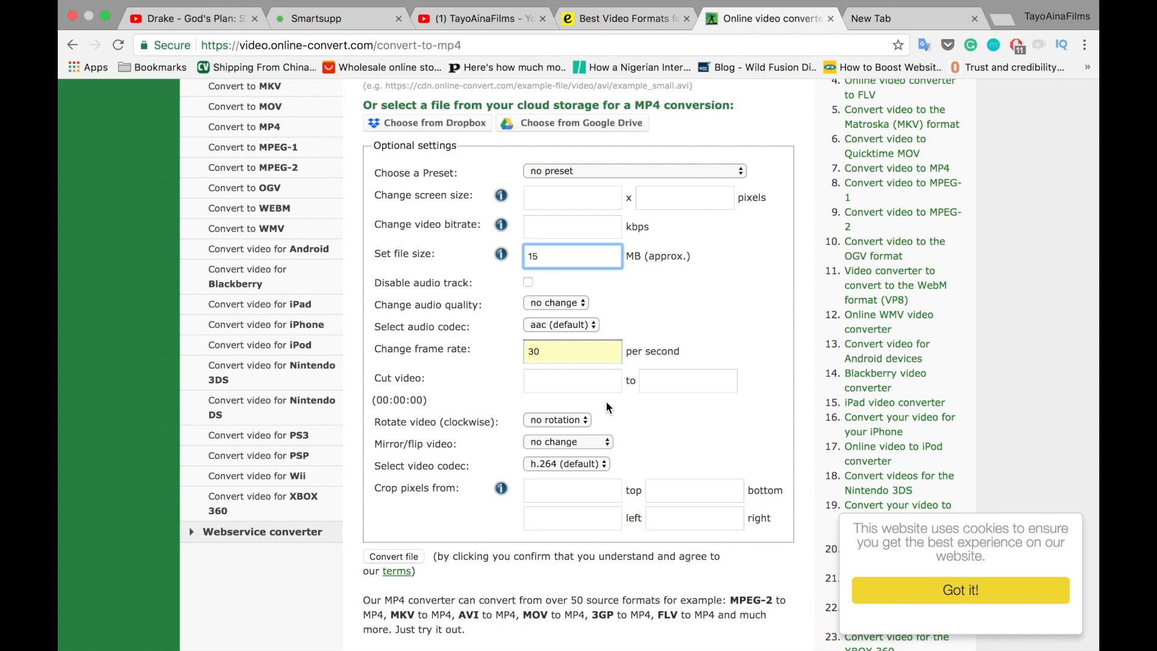
{"action": "scroll", "scroll_direction": "down", "scroll_amount": 3}
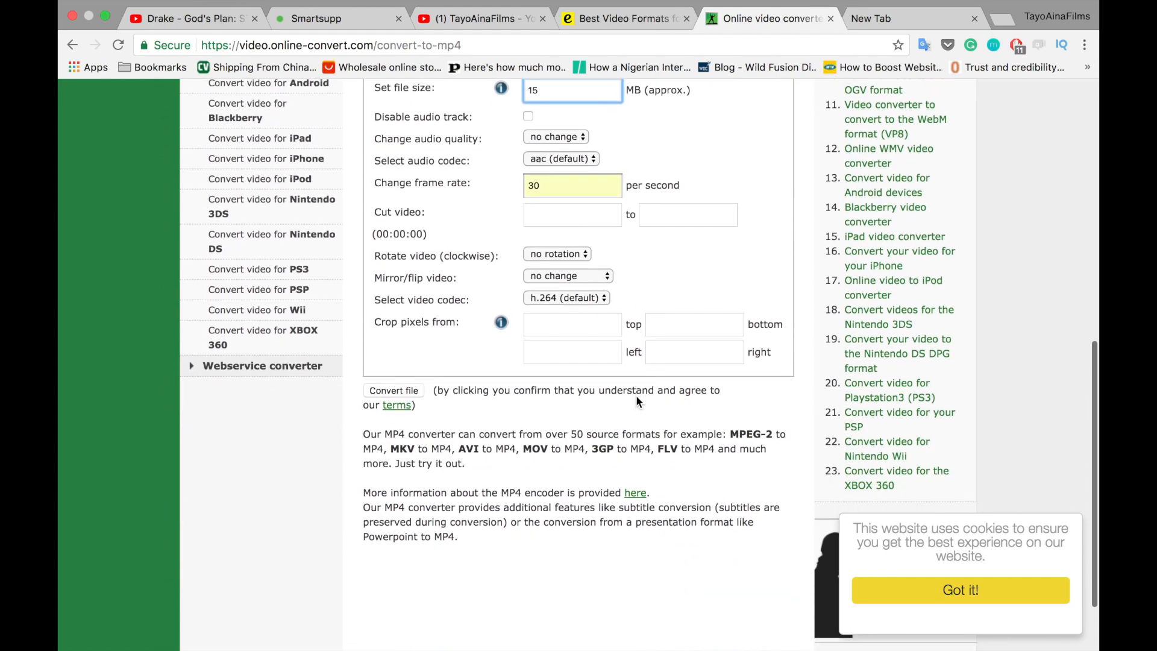
- Convert the drone clip, producing "pload_to_Instagram.mp4" on the desktop
{"action": "left_click", "coordinate": [393, 389]}
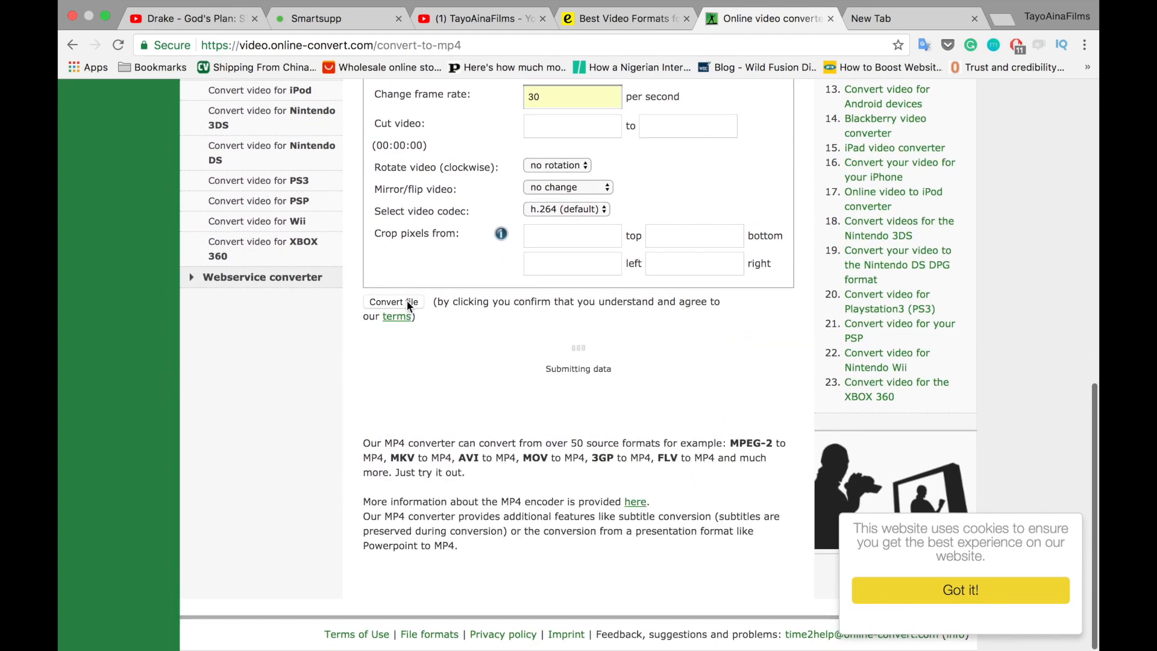
{"action": "left_click", "coordinate": [392, 302]}
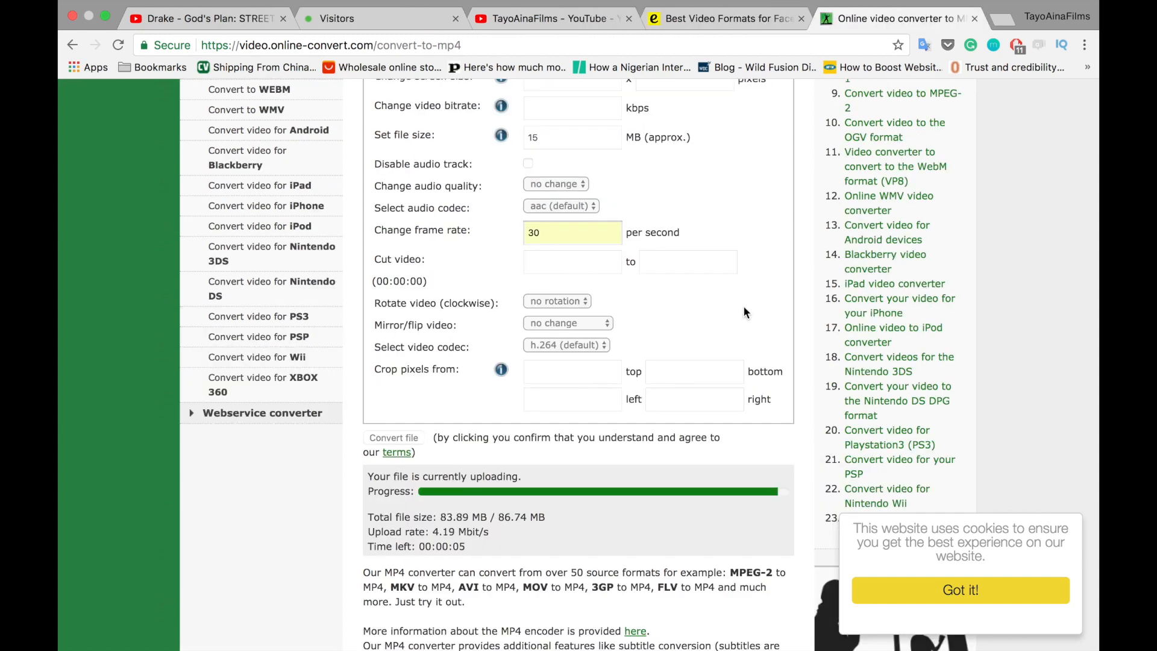
{"action": "left_click", "coordinate": [393, 437]}
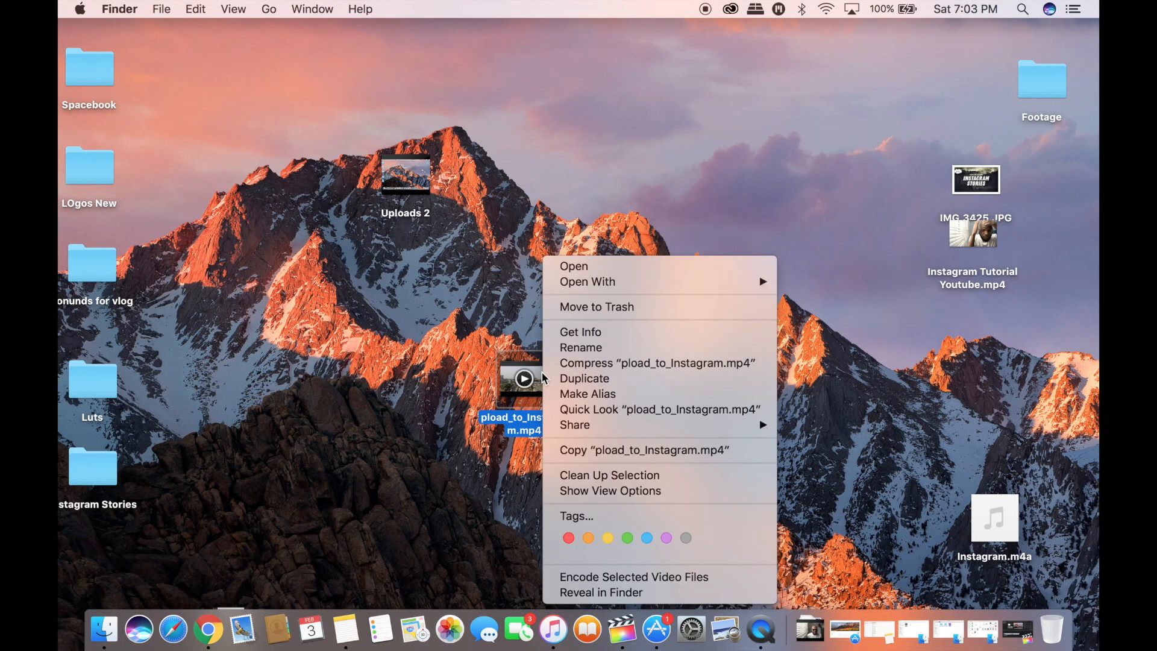
{"action": "left_click", "coordinate": [581, 331]}
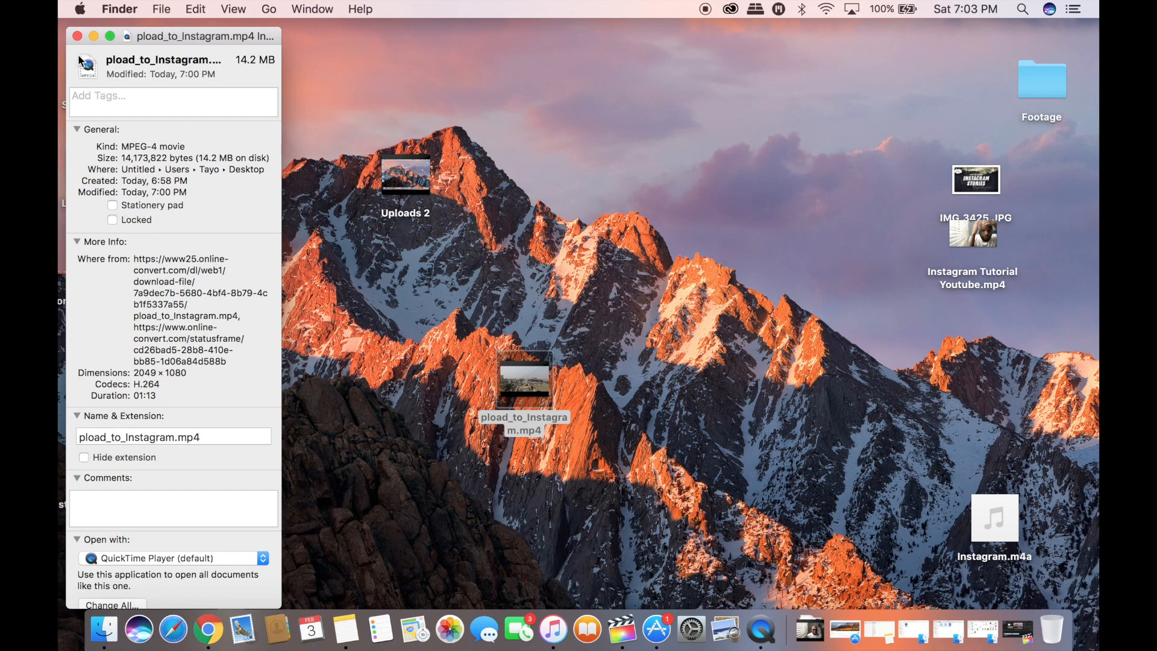
{"action": "left_click", "coordinate": [77, 36]}
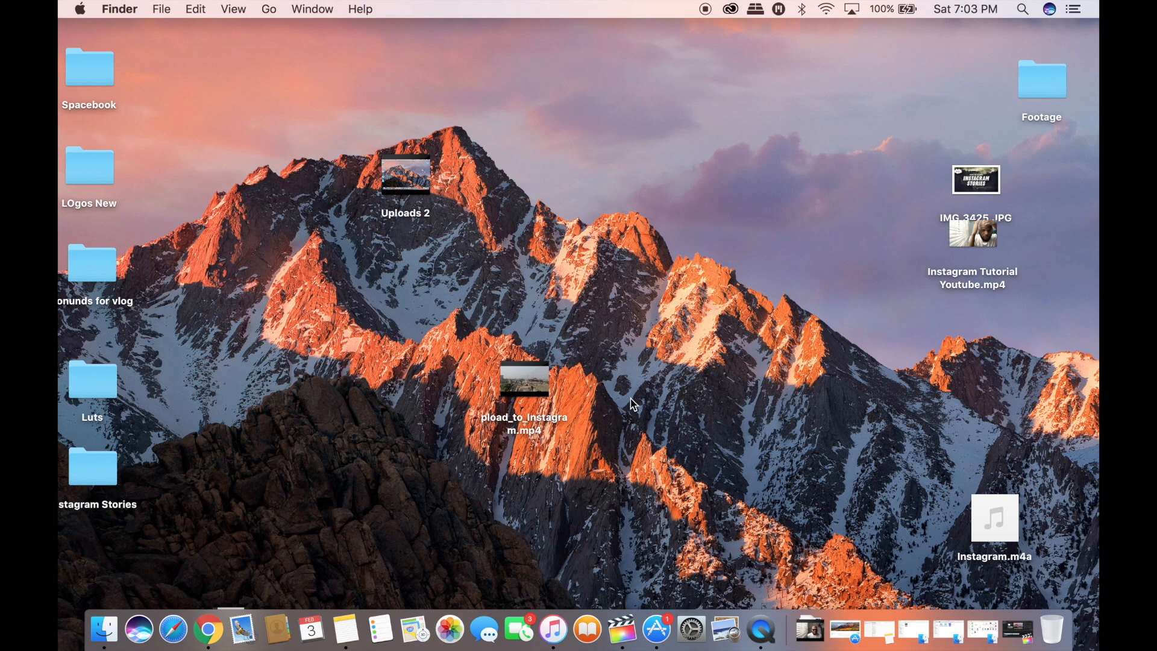
- Share "pload_to_Instagram.mp4" via AirDrop to the nearby iPhone
{"action": "right_click", "coordinate": [524, 383]}
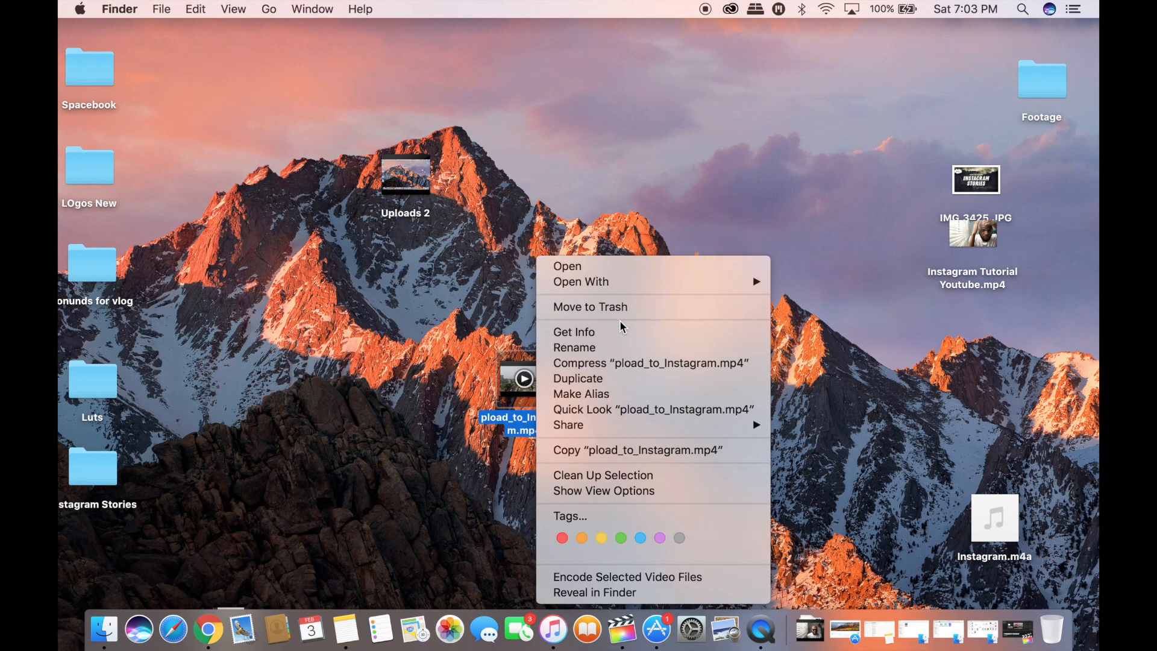
{"action": "mouse_move", "coordinate": [568, 424]}
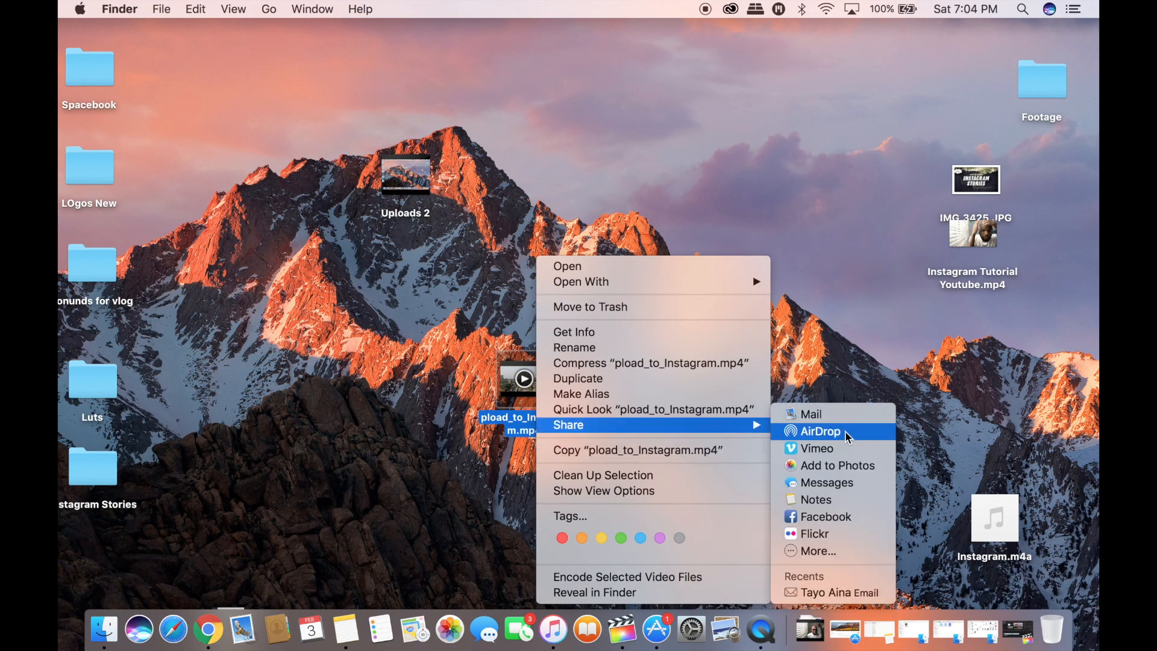
{"action": "left_click", "coordinate": [819, 431]}
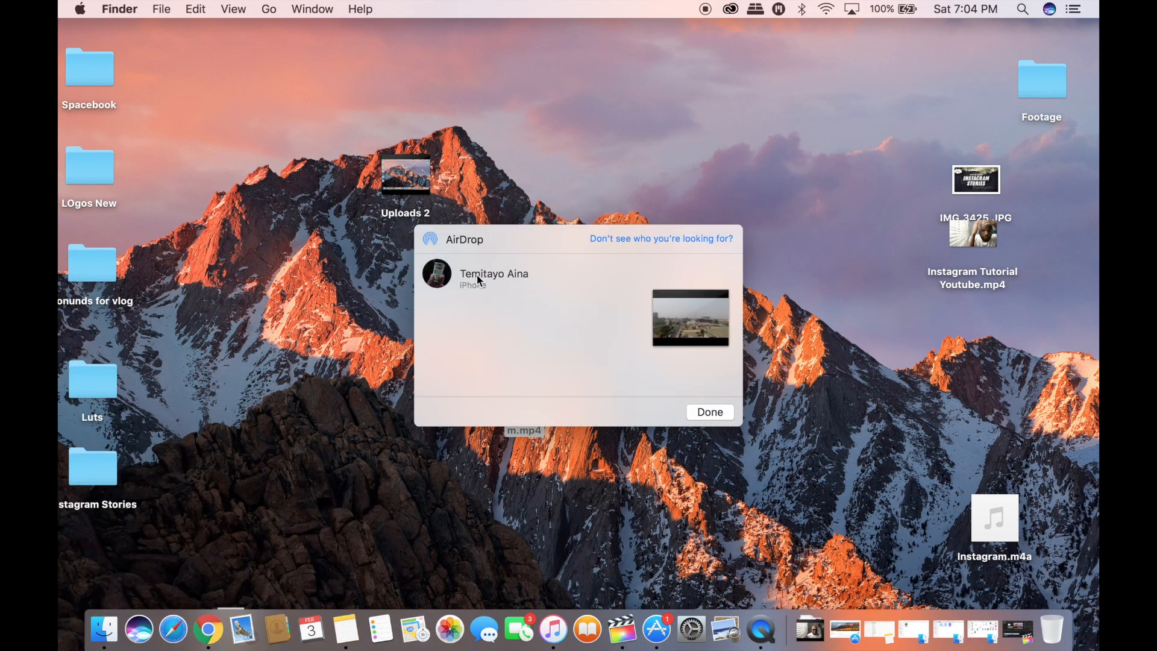
{"action": "left_click", "coordinate": [494, 279]}
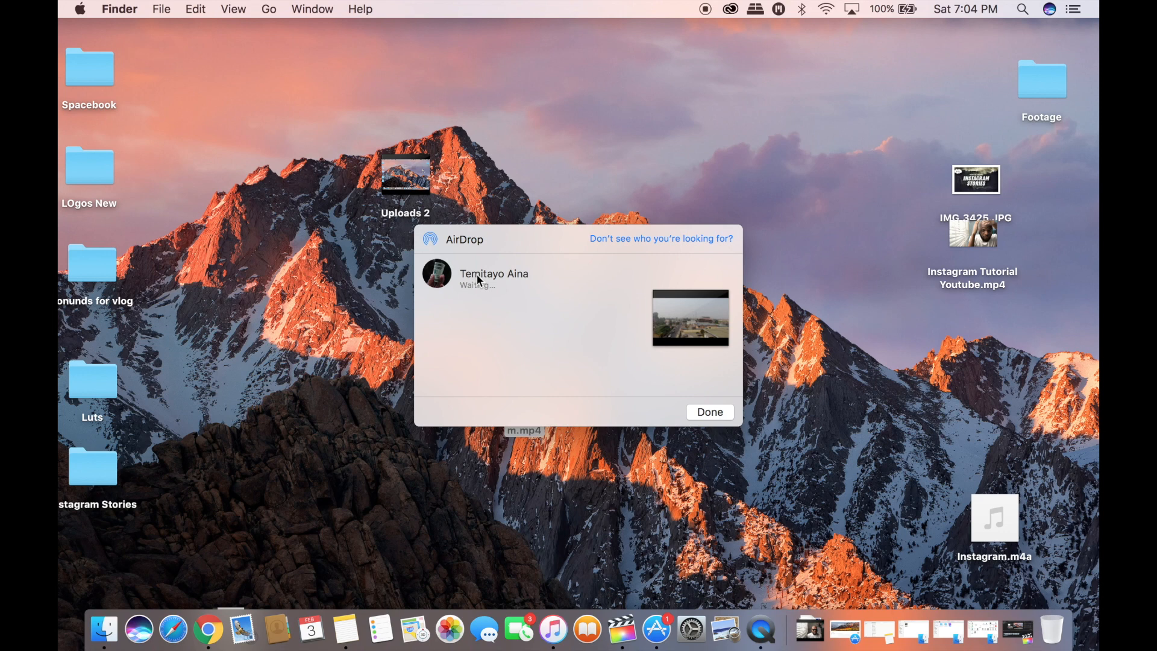